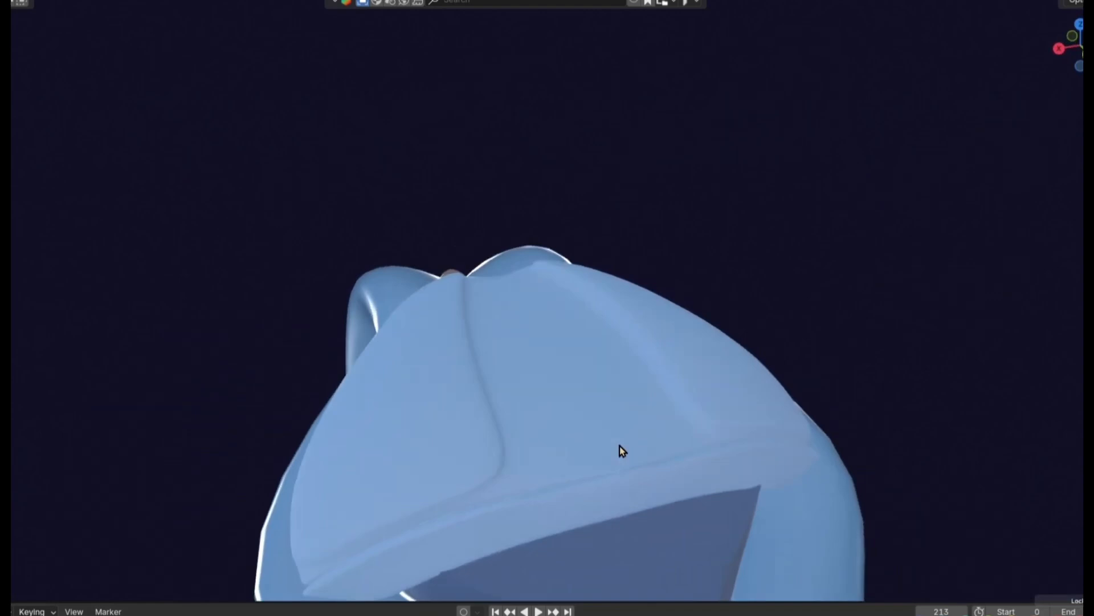
Orbit and zoom from the pink embryo model onto the coloured forebrain structures with purple segments.
{"action": "left_click", "coordinate": [537, 611]}
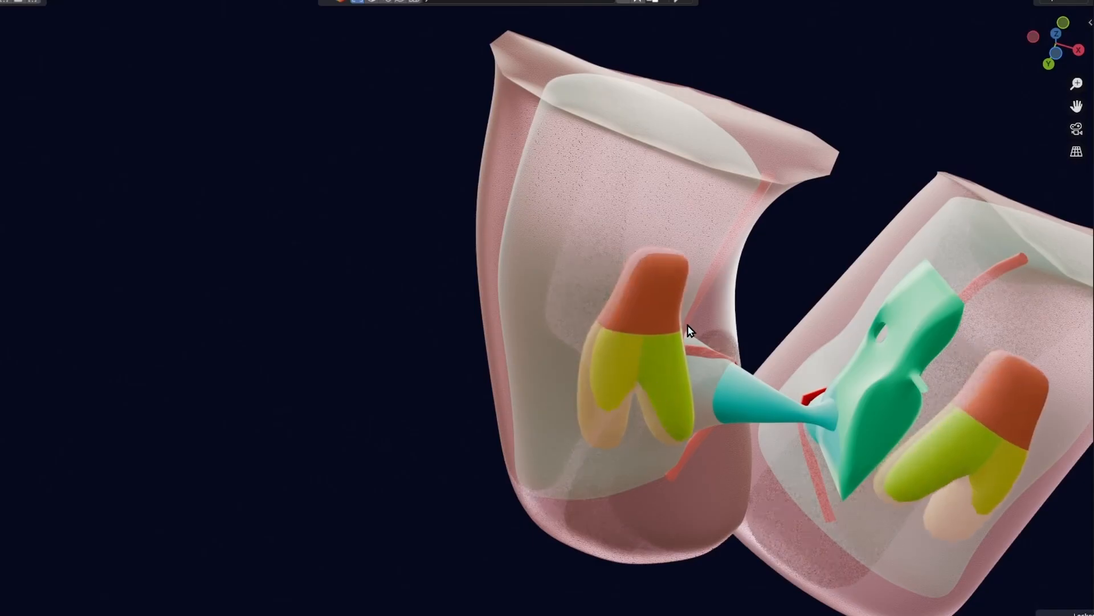
{"action": "left_click_drag", "start_coordinate": [689, 332], "coordinate": [649, 227]}
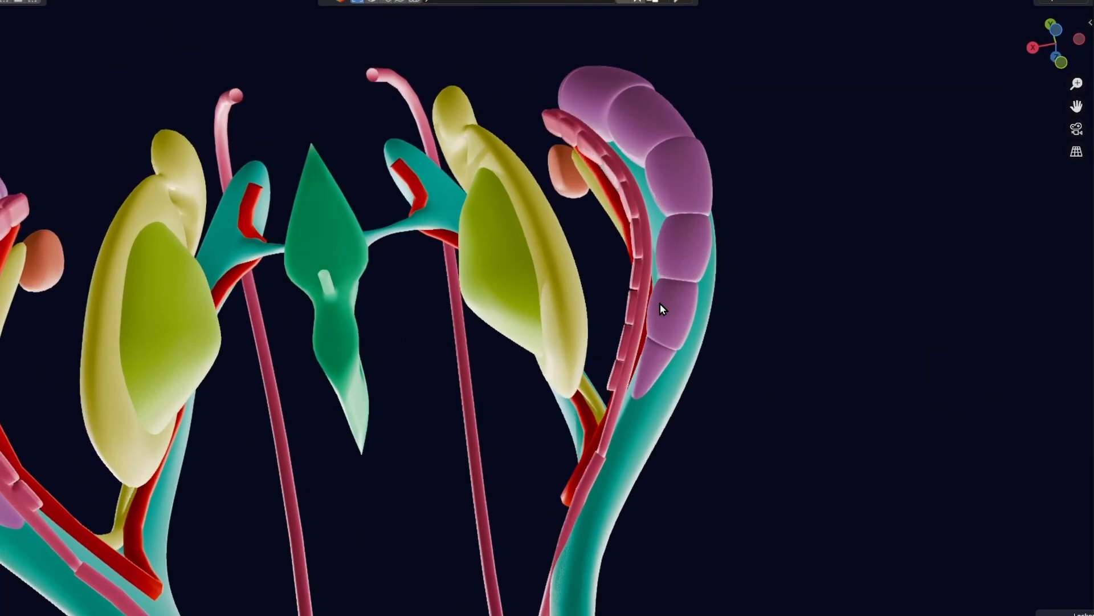
{"action": "left_click_drag", "start_coordinate": [661, 310], "coordinate": [689, 280]}
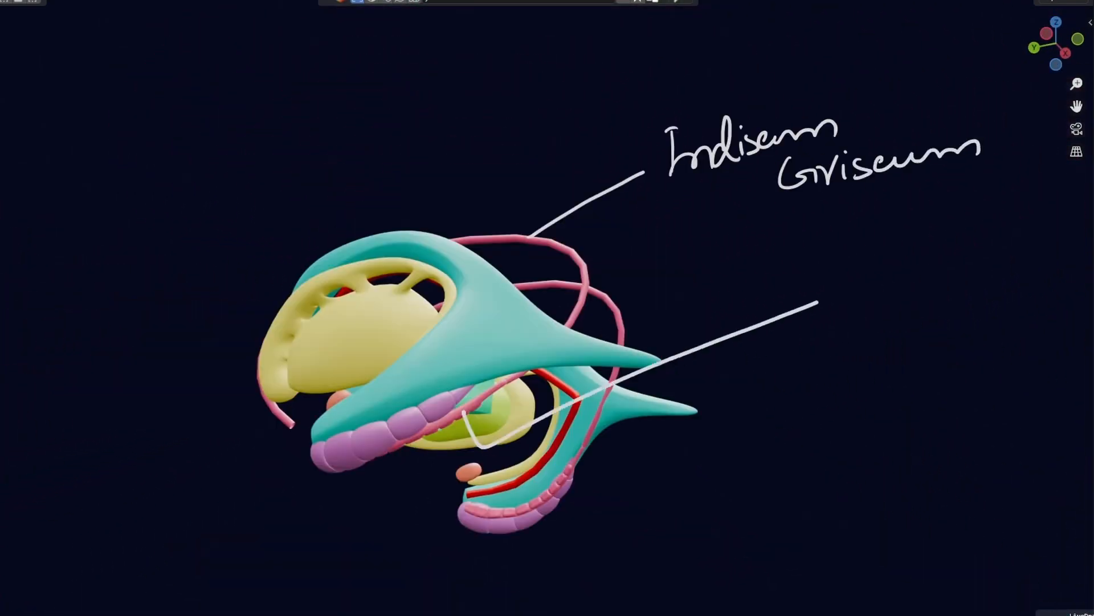
Begin the handwritten label at the end of the second leader line into the brain model.
{"action": "type", "text": "Dcn"}
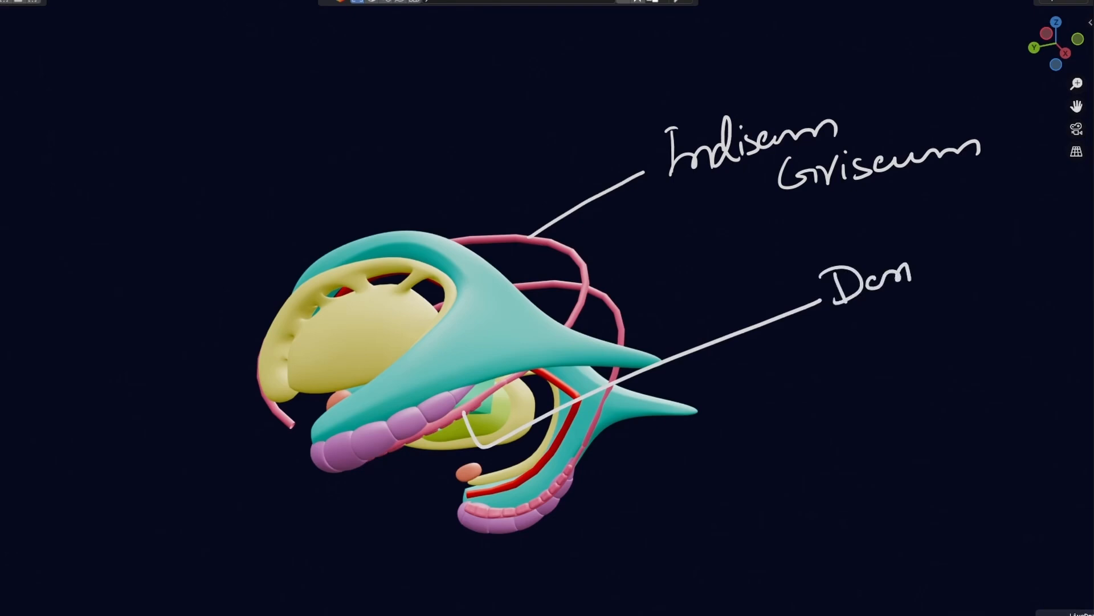